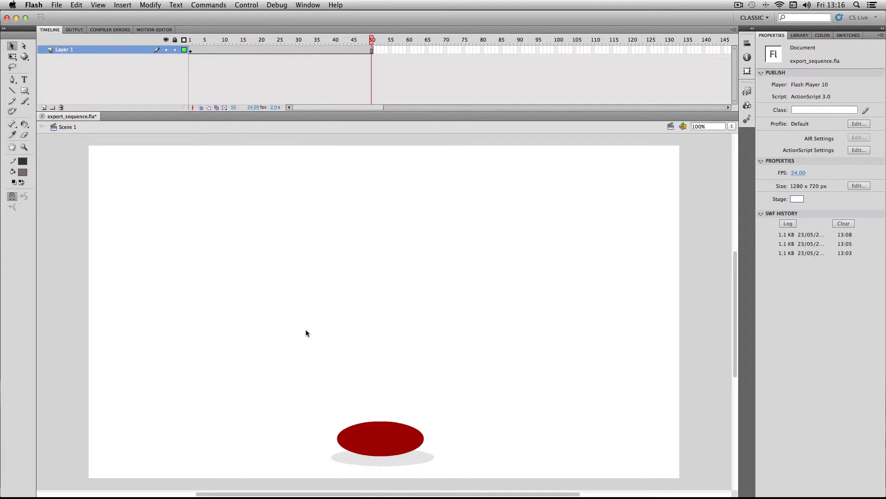
Step back through the frames, return to the final squashed frame, and reach the File commands.
left_click(350, 41)
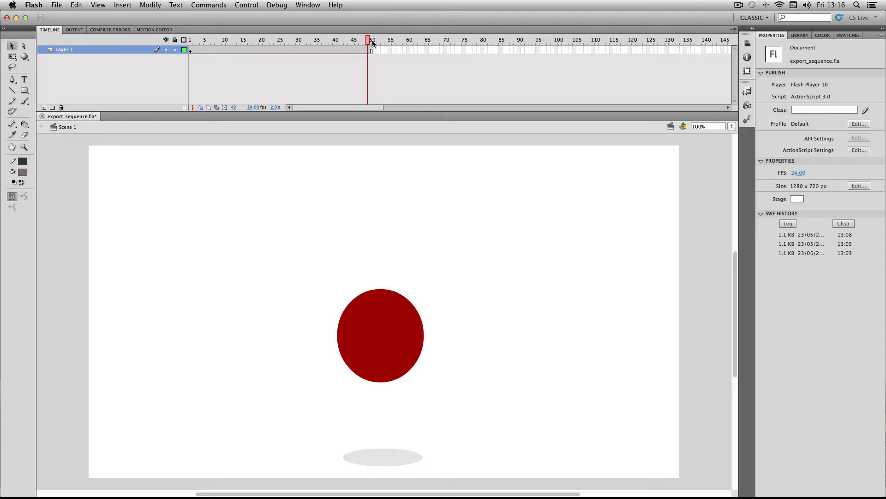
left_click(372, 39)
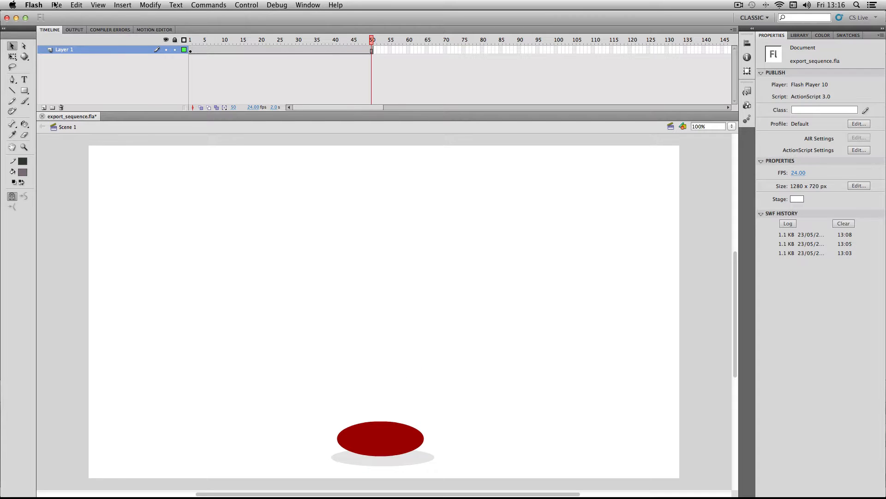
left_click(50, 5)
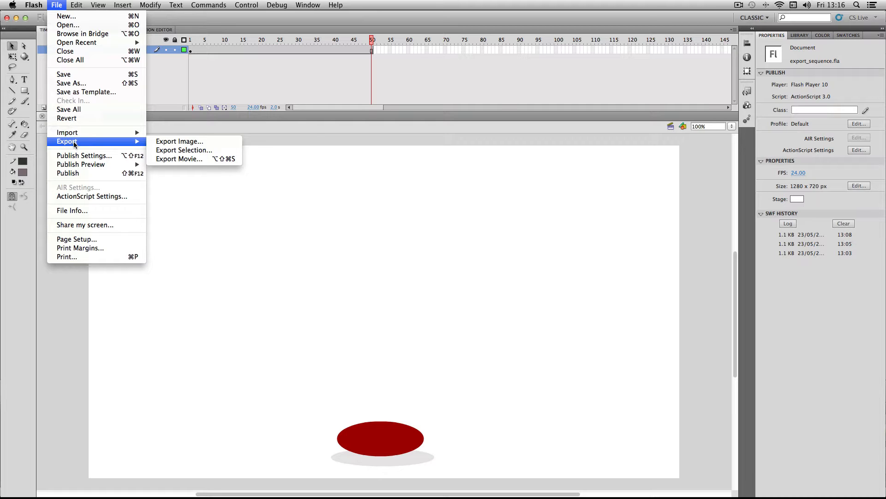
mouse_move(179, 142)
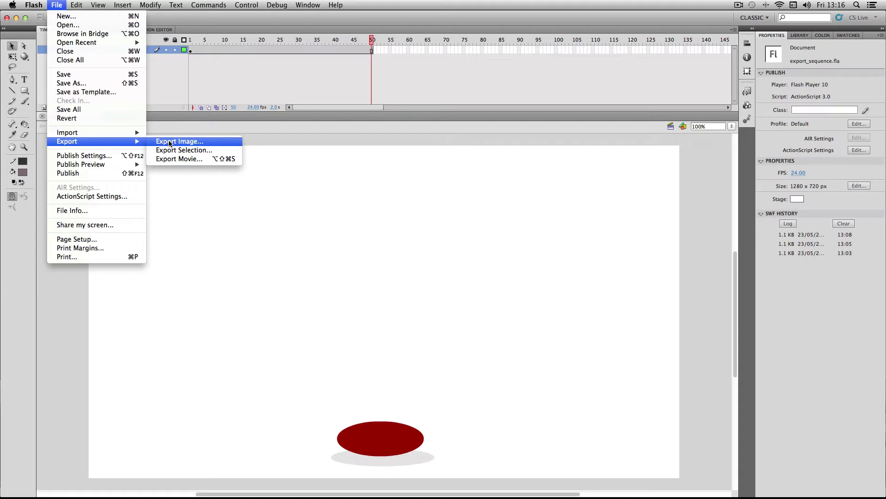
mouse_move(209, 143)
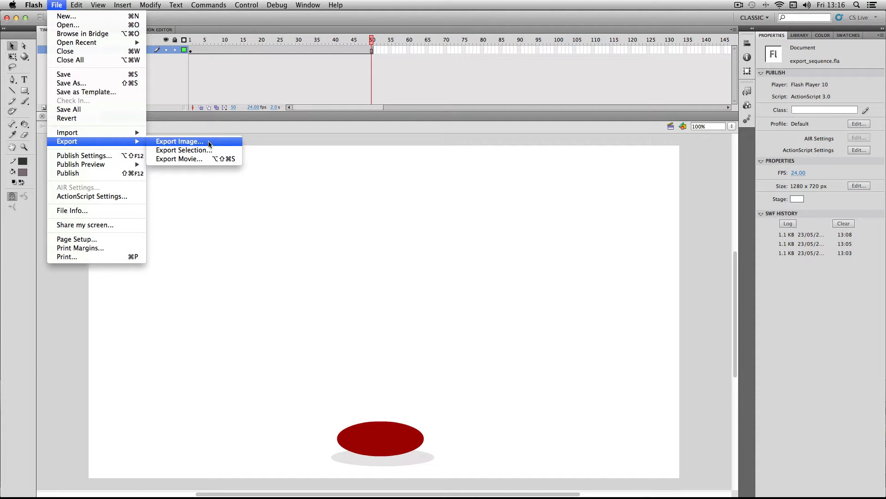
mouse_move(204, 144)
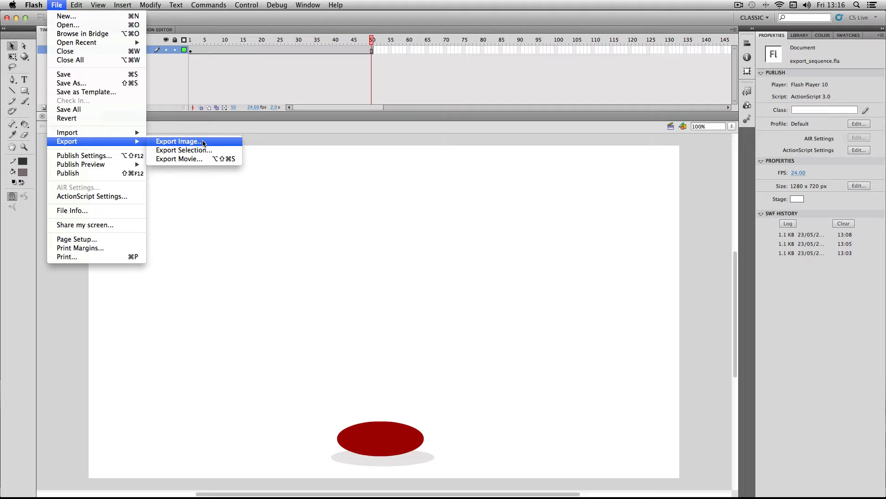
mouse_move(171, 162)
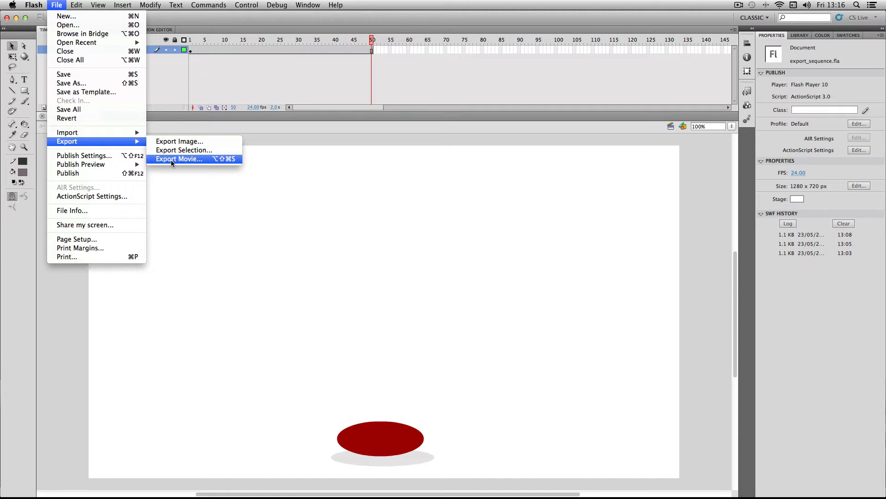
mouse_move(202, 161)
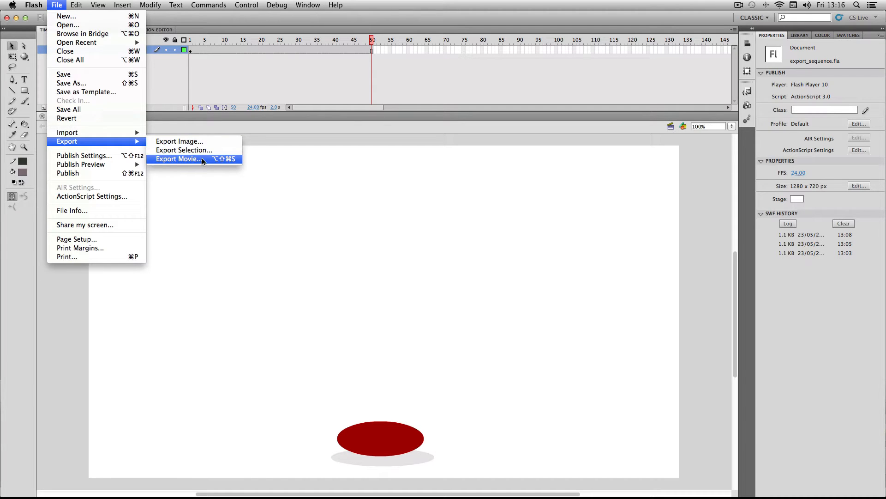
mouse_move(193, 163)
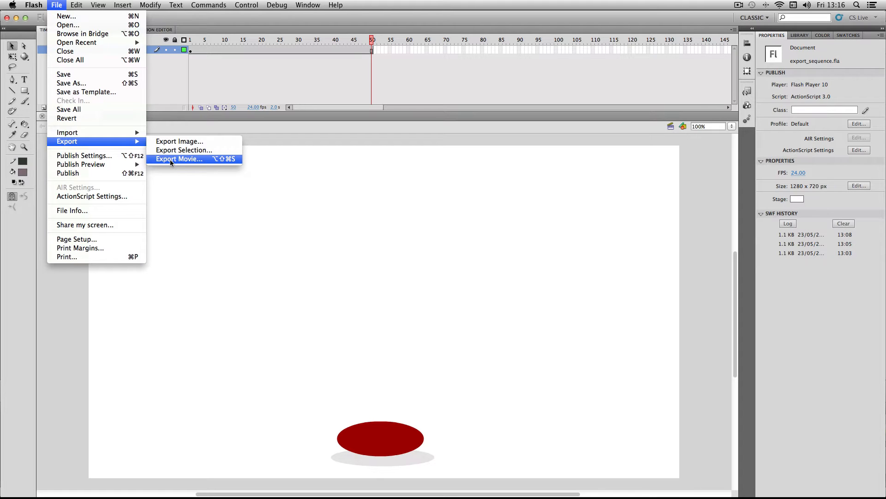
Start Export Movie so the save dialog offers export_sequence.png as a PNG Sequence.
left_click(179, 158)
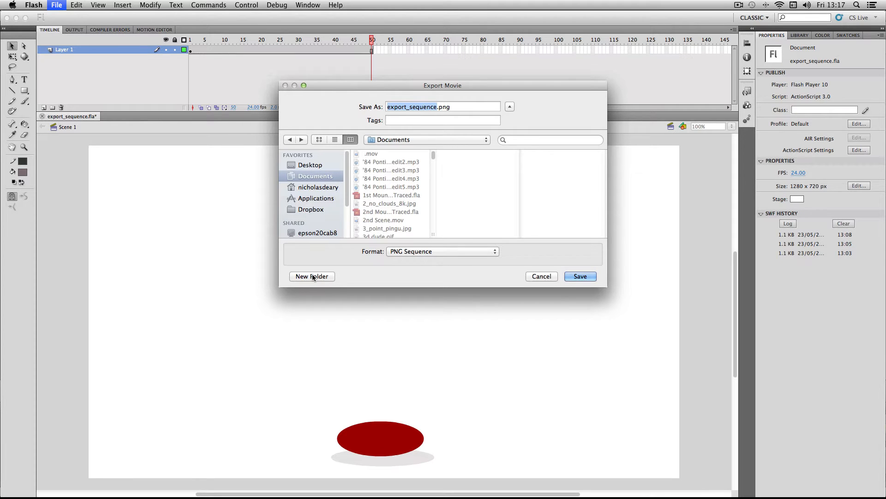
mouse_move(312, 277)
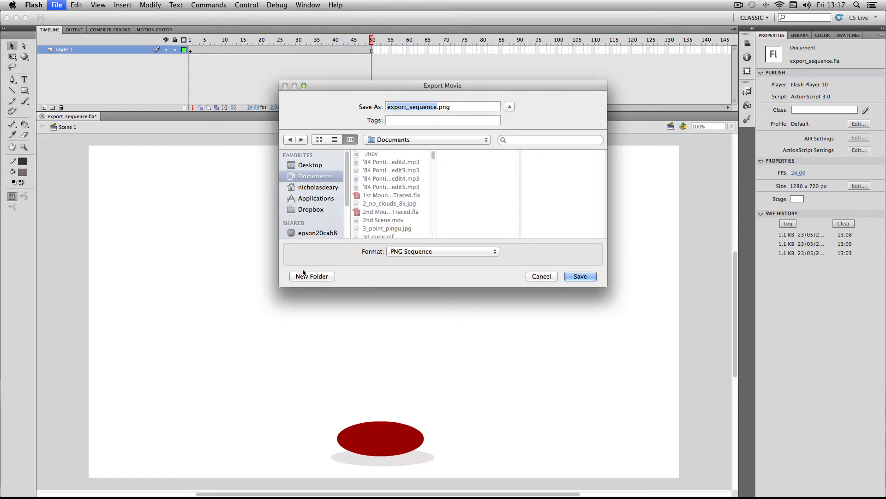
Create a new Sequence_Test folder as the destination for the exported frames.
left_click(312, 276)
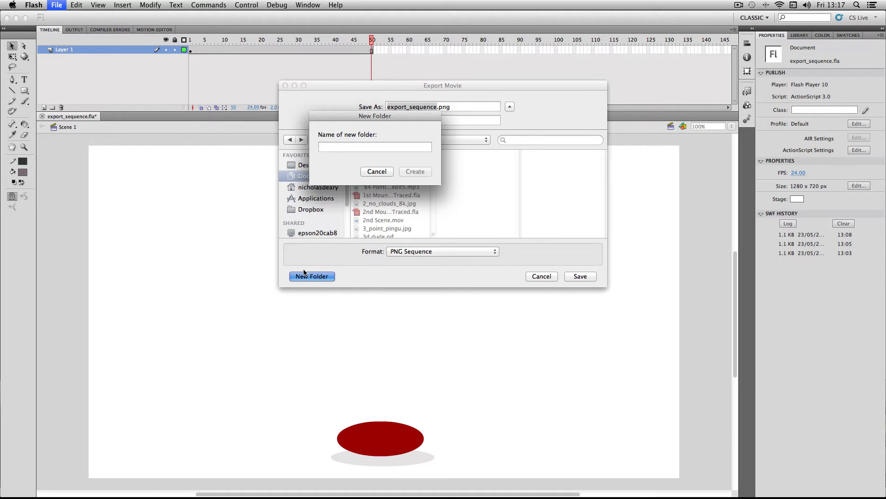
type("Sequence_Test")
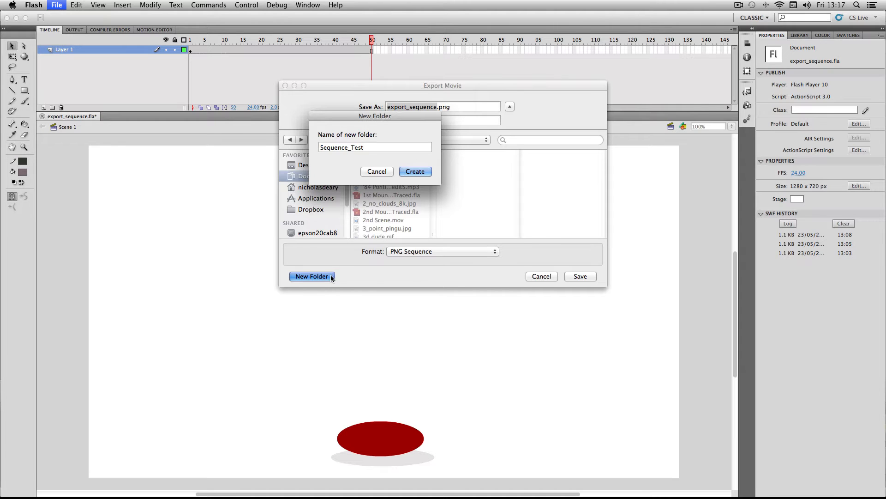
left_click(416, 172)
type("ball")
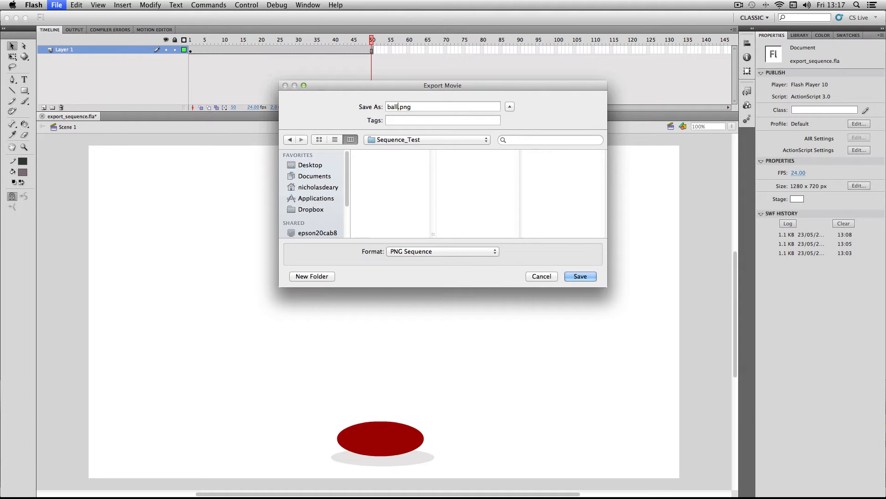
mouse_move(421, 128)
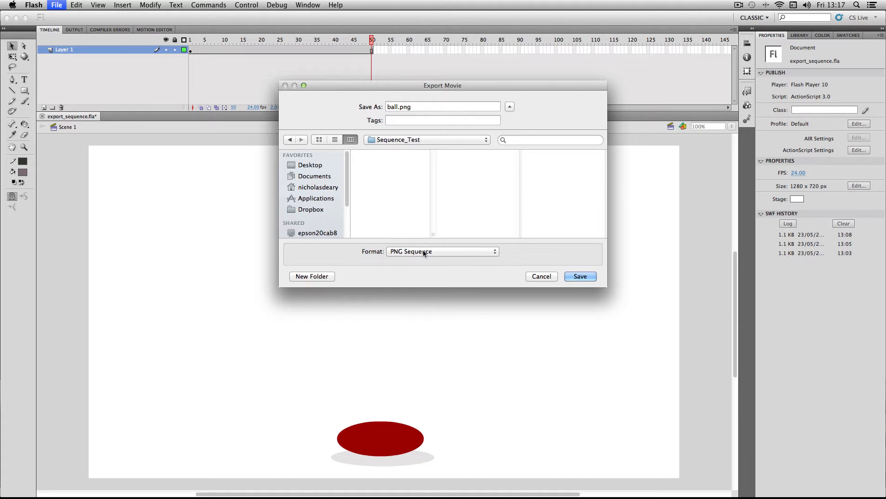
Browse the export formats and keep PNG Sequence for ball.png in Sequence_Test.
left_click(442, 252)
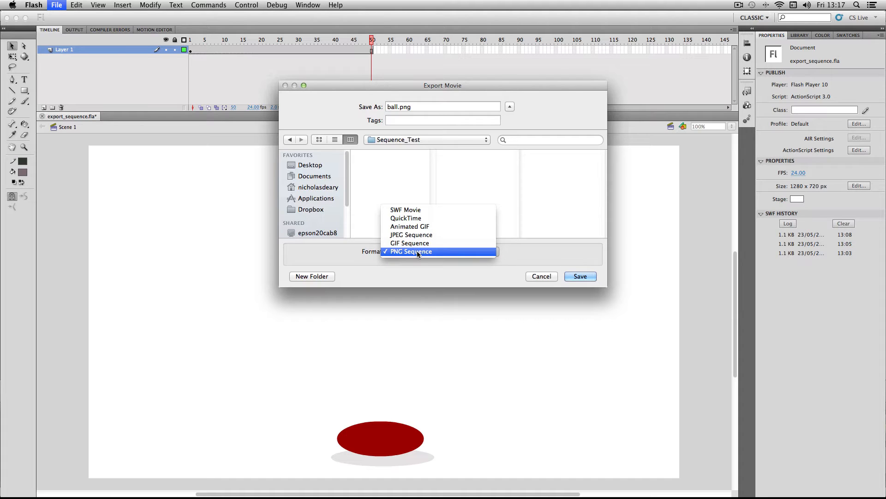
mouse_move(412, 209)
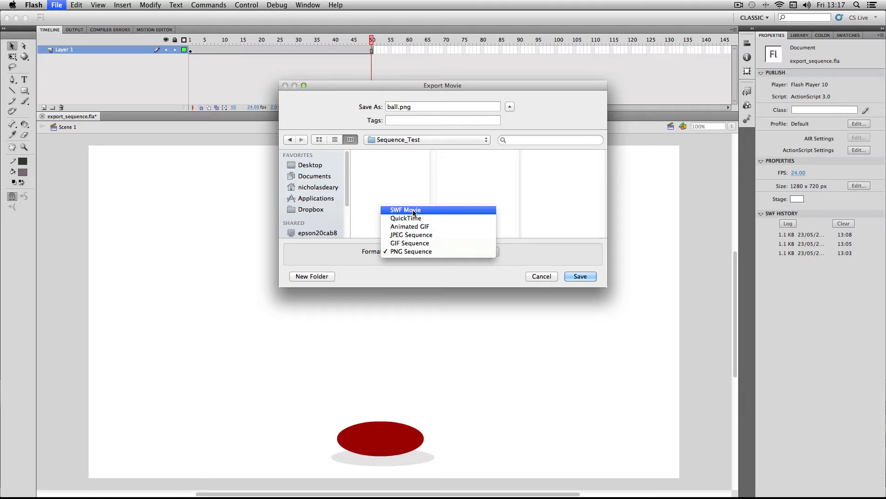
mouse_move(409, 209)
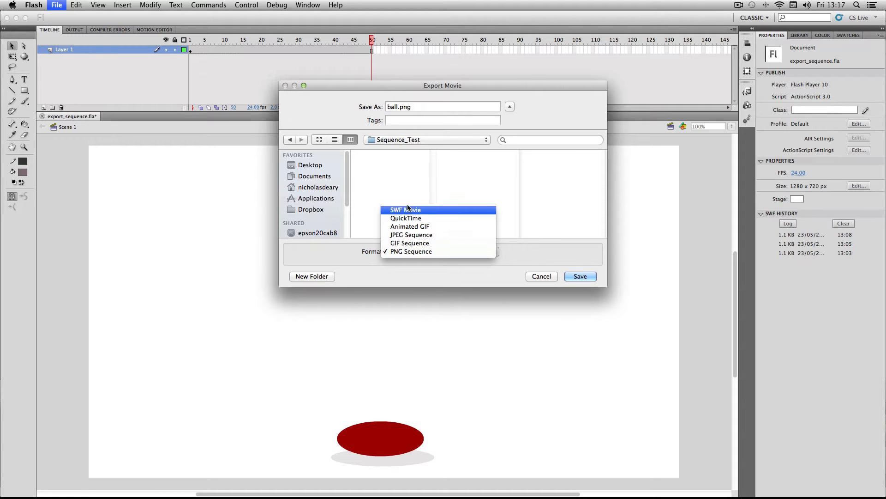
mouse_move(414, 226)
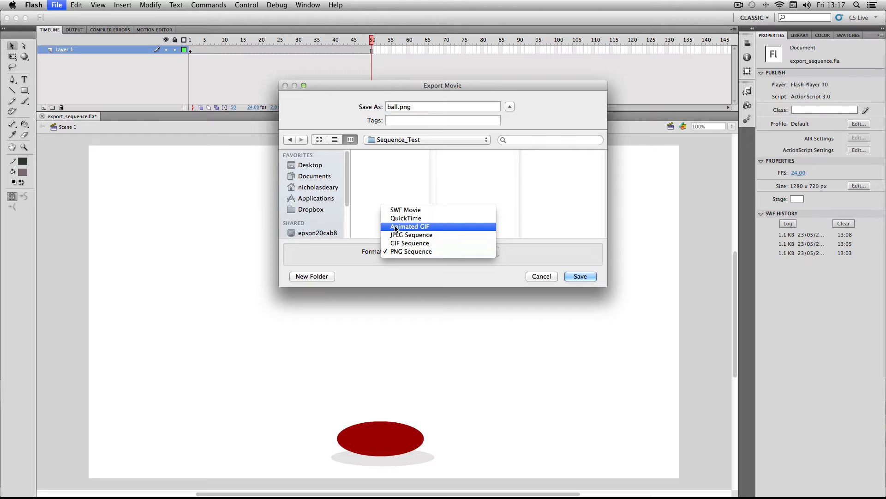
mouse_move(406, 247)
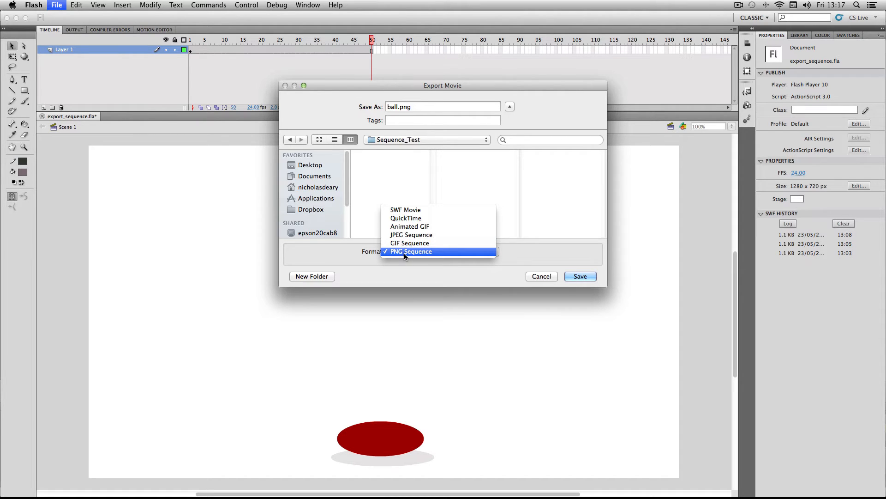
mouse_move(384, 255)
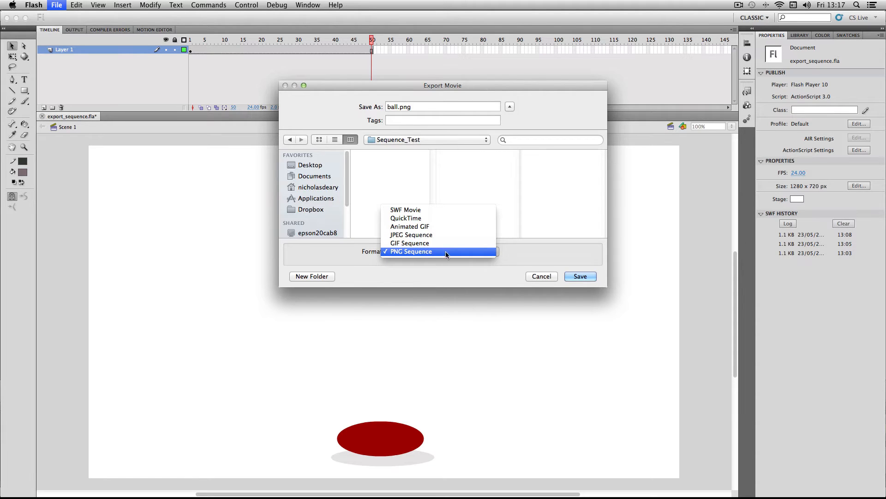
mouse_move(399, 251)
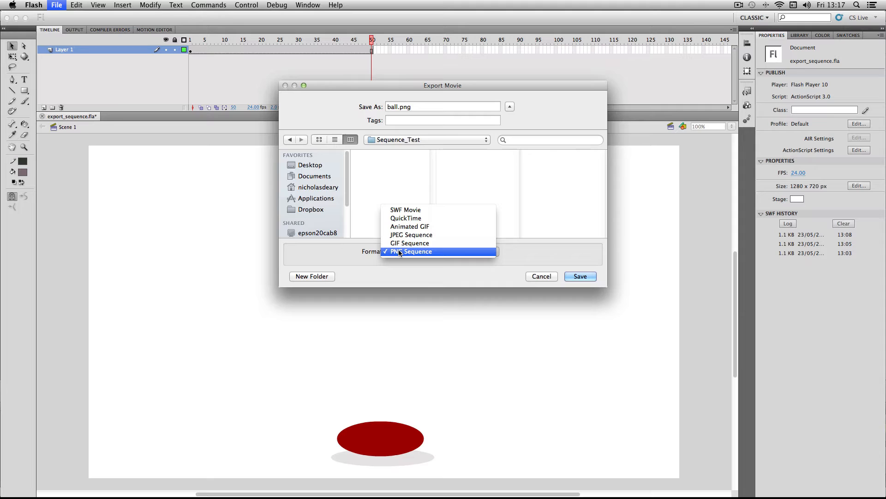
mouse_move(401, 255)
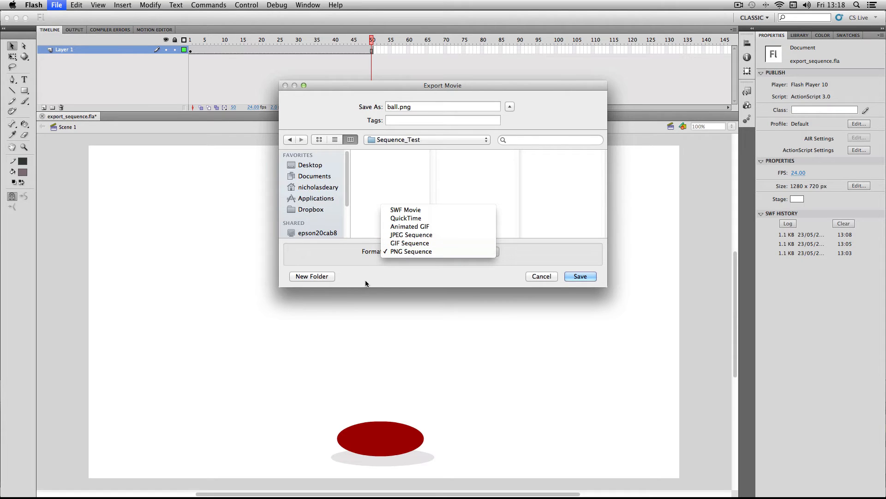
left_click(411, 251)
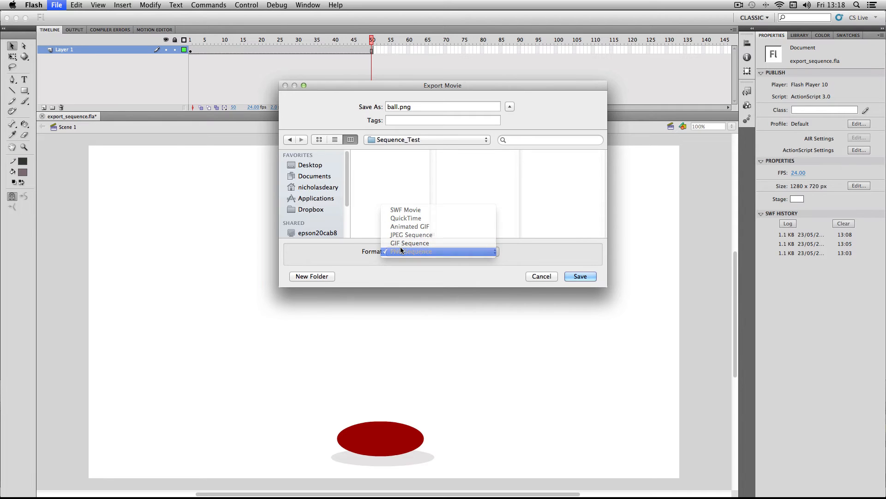
left_click(410, 252)
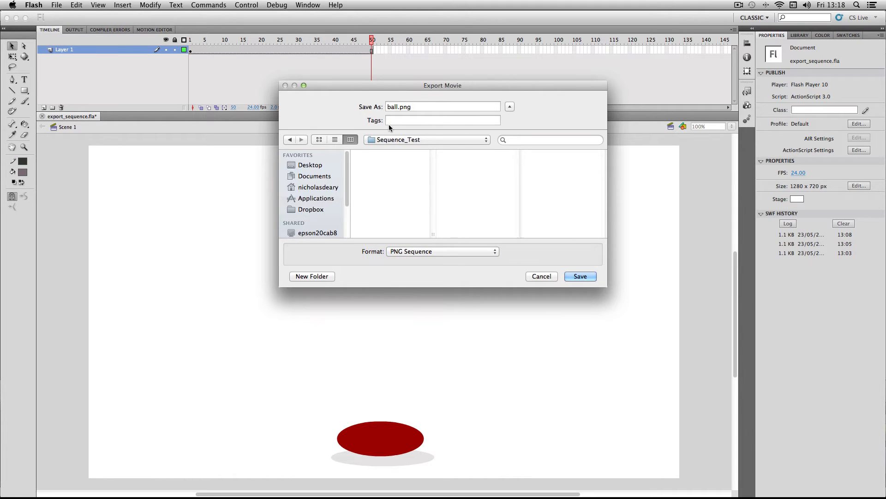
Save, try Minimum Image Area, revert to Full Document Size 1280×720, and review colour depth.
left_click(580, 276)
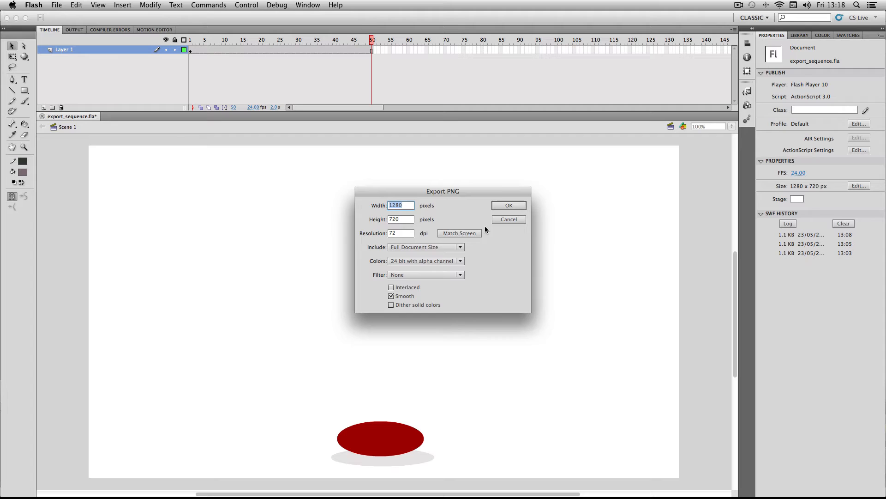
mouse_move(421, 301)
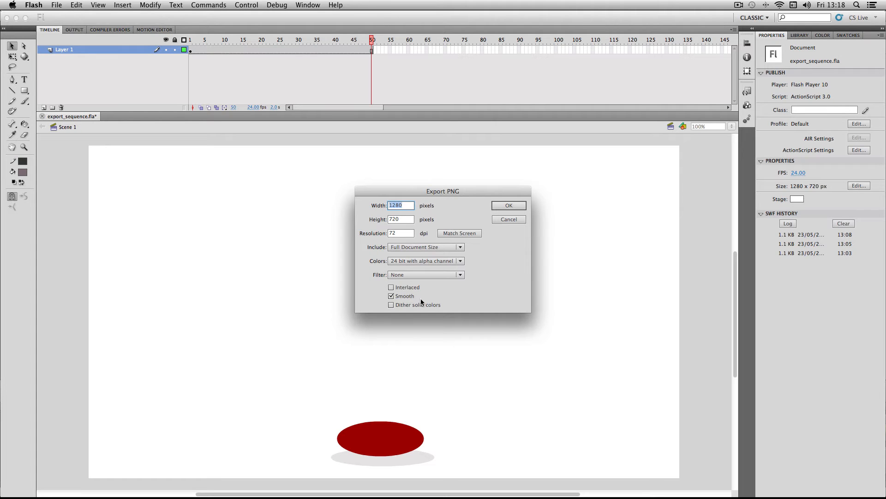
mouse_move(441, 222)
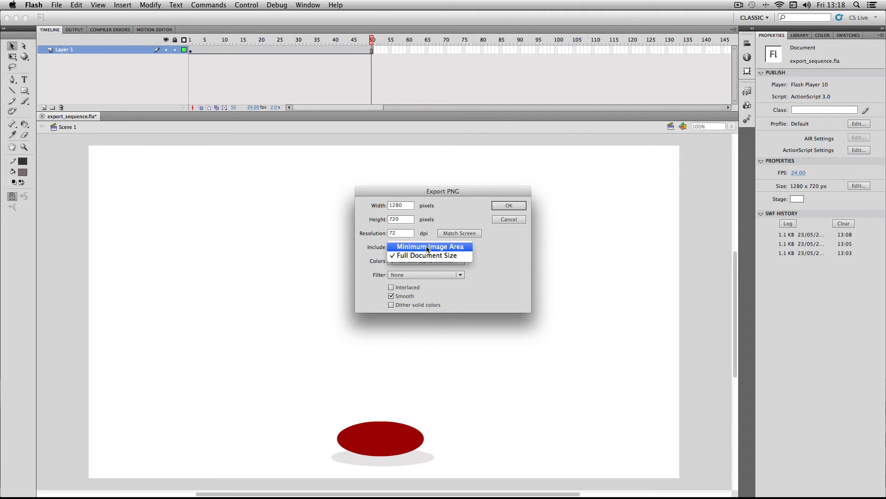
left_click(427, 247)
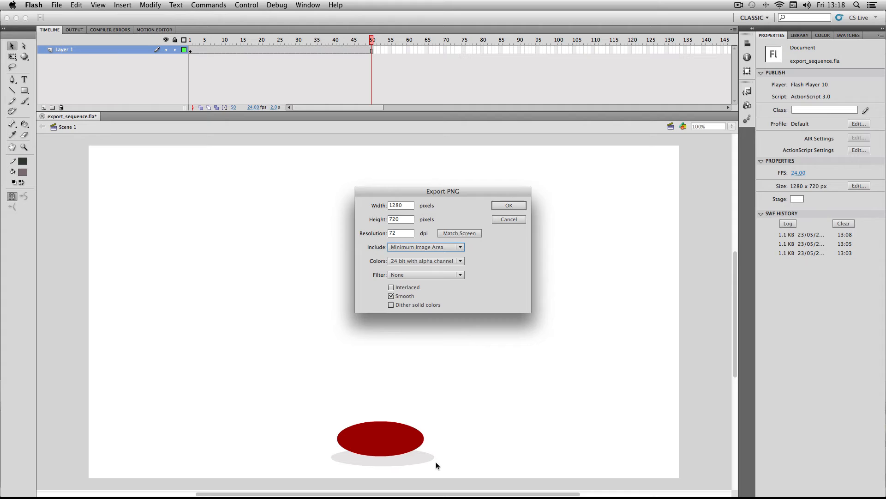
mouse_move(308, 483)
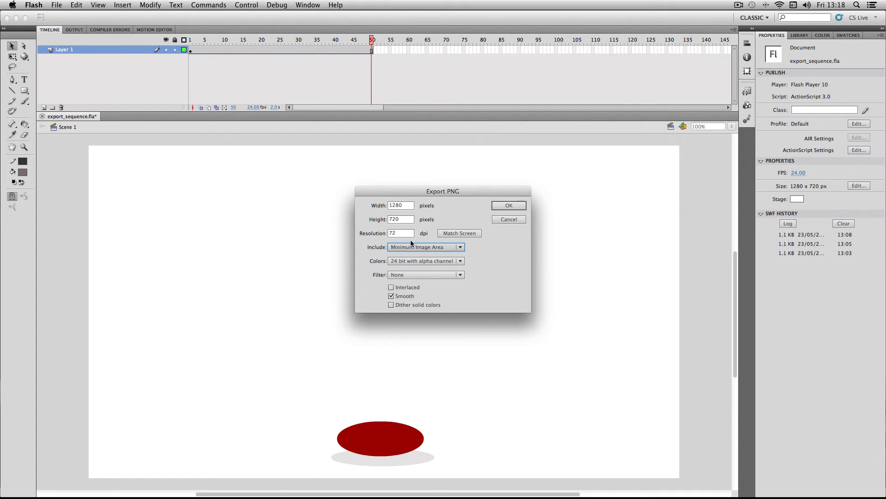
left_click(426, 246)
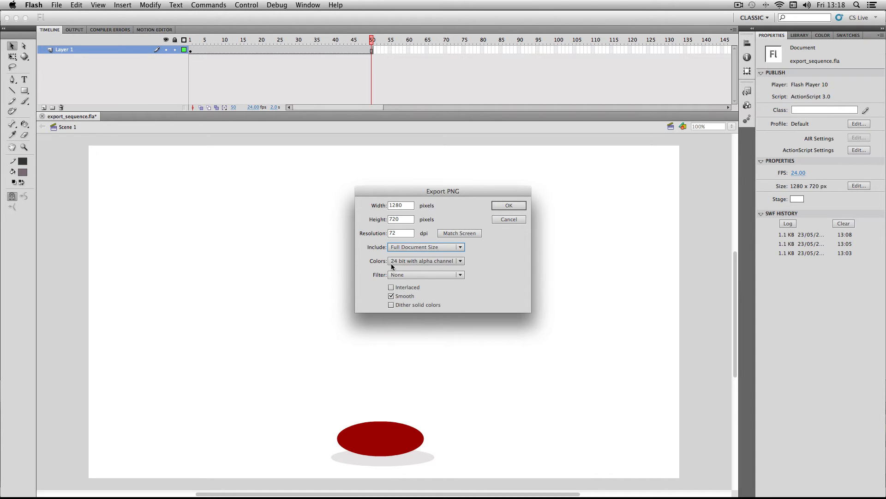
left_click(426, 260)
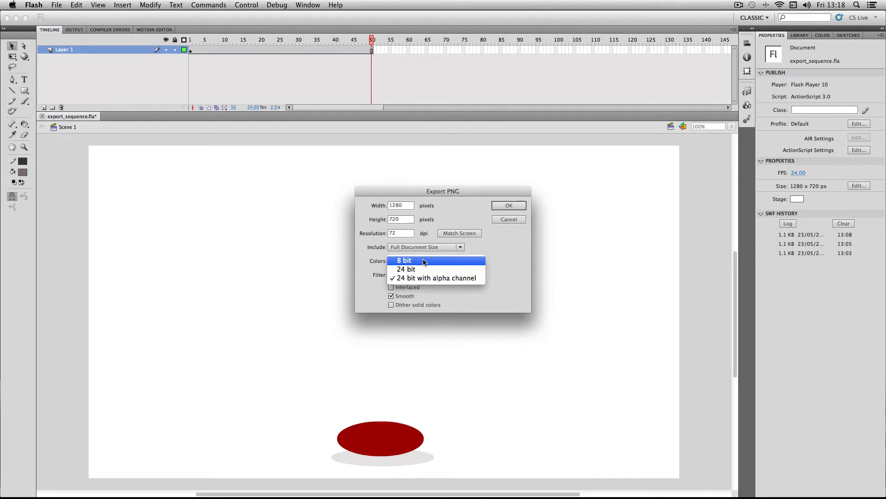
mouse_move(408, 280)
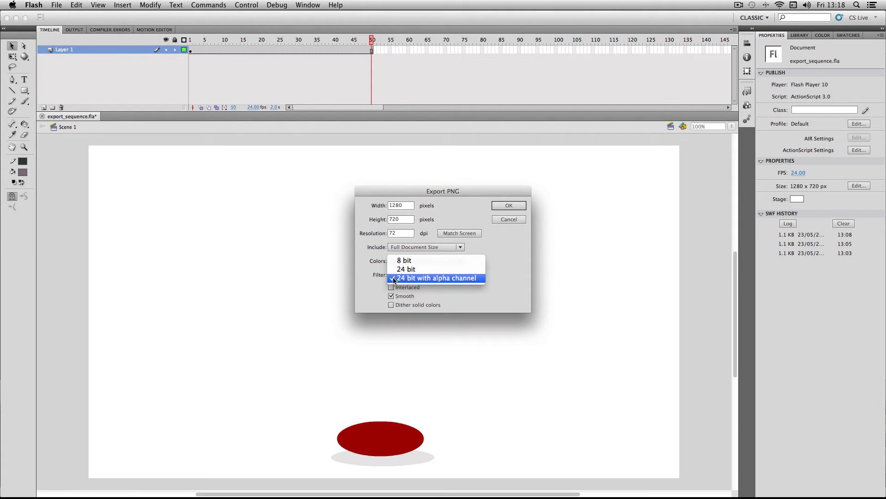
mouse_move(416, 270)
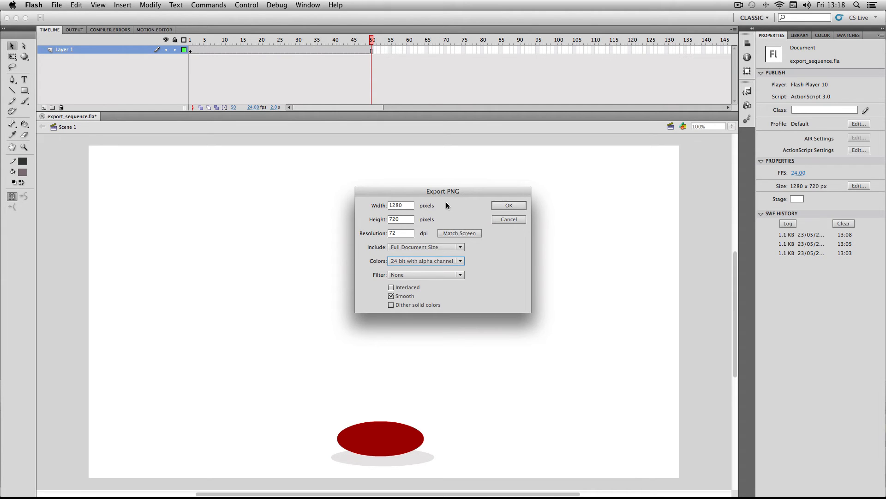
Confirm the Export PNG settings to write out the 50-frame image sequence.
left_click(508, 205)
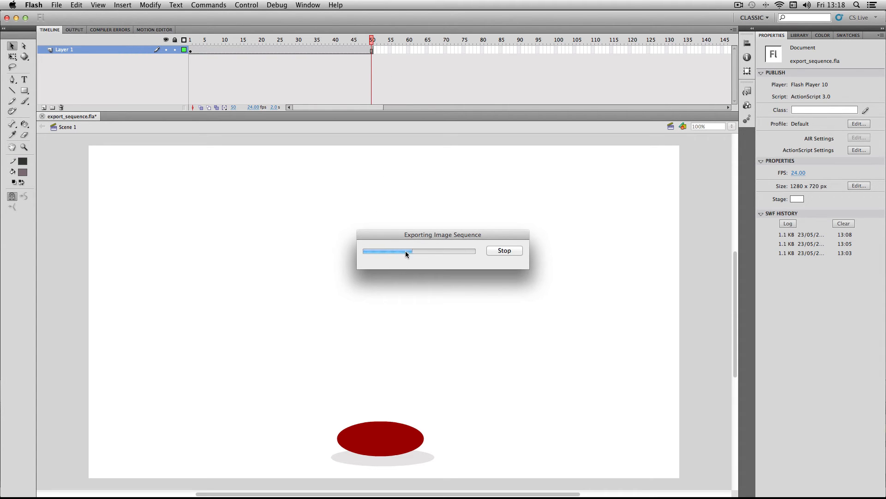
mouse_move(453, 240)
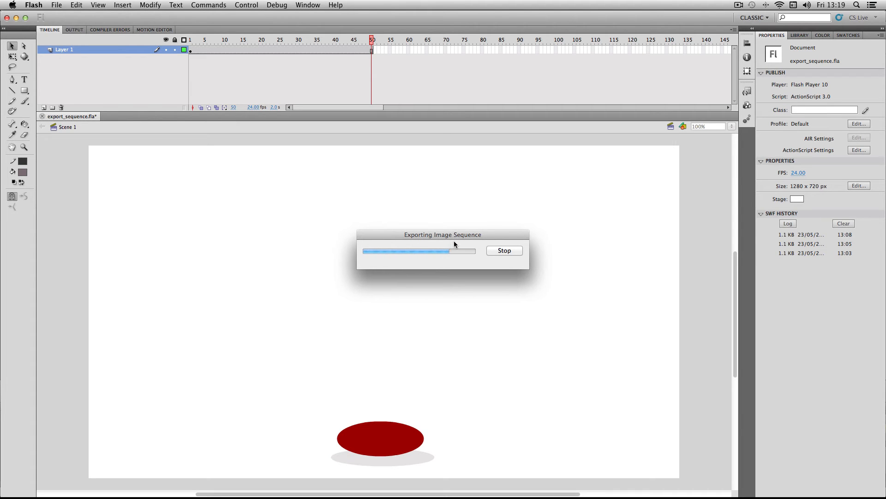
mouse_move(450, 289)
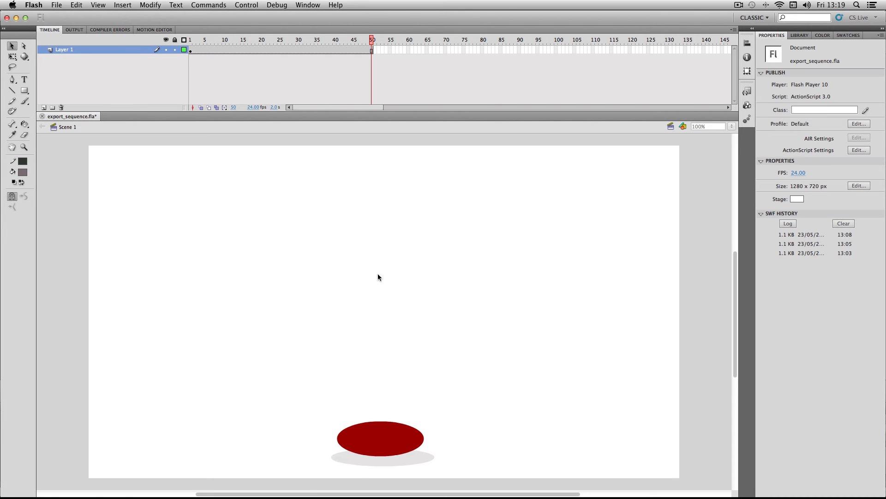
mouse_move(377, 488)
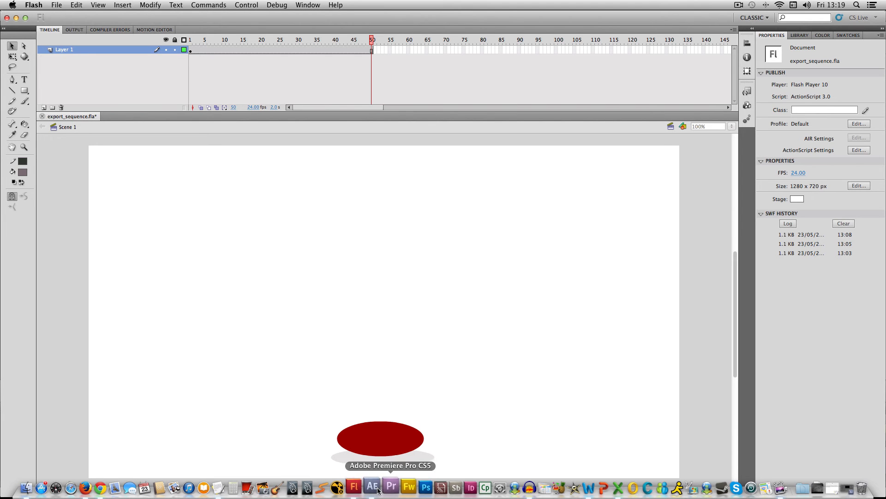
Switch to After Effects and select the first ball frame in Sequence_Test for import.
left_click(373, 485)
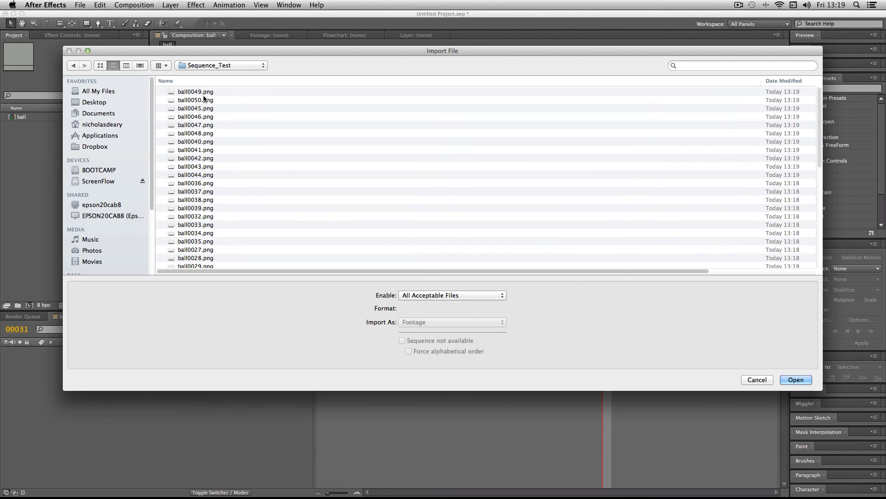
scroll("down", 3)
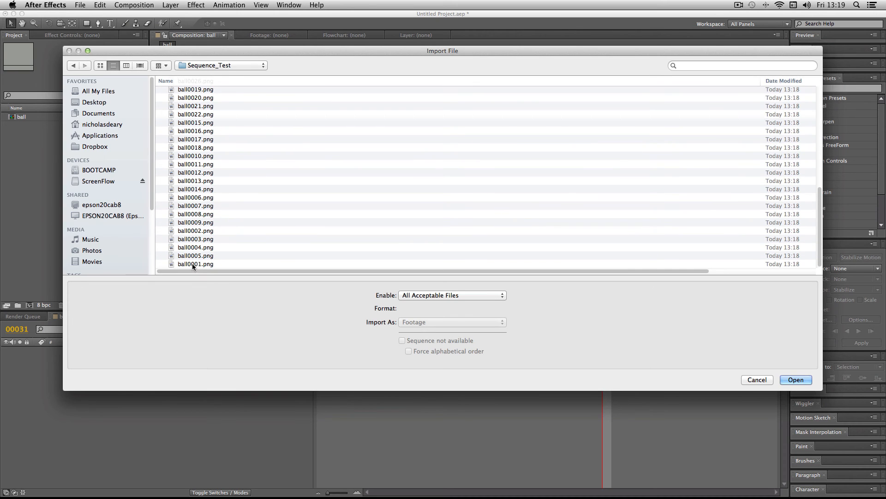
left_click(796, 380)
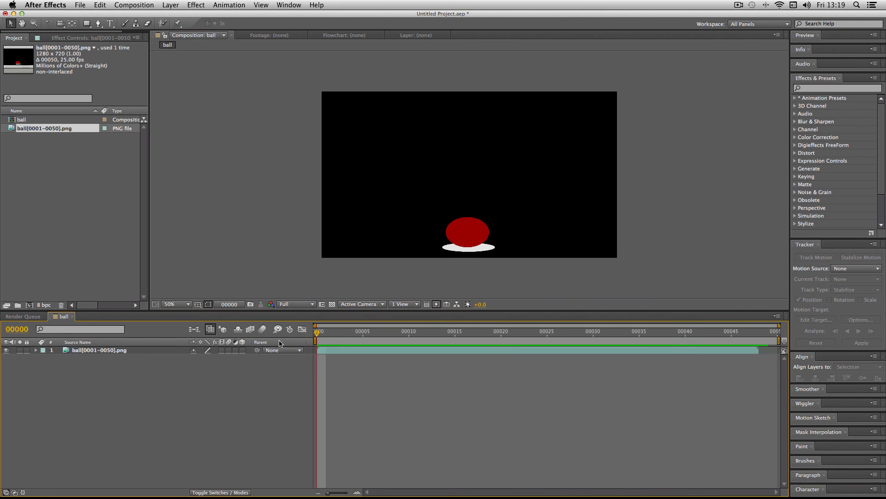
mouse_move(279, 341)
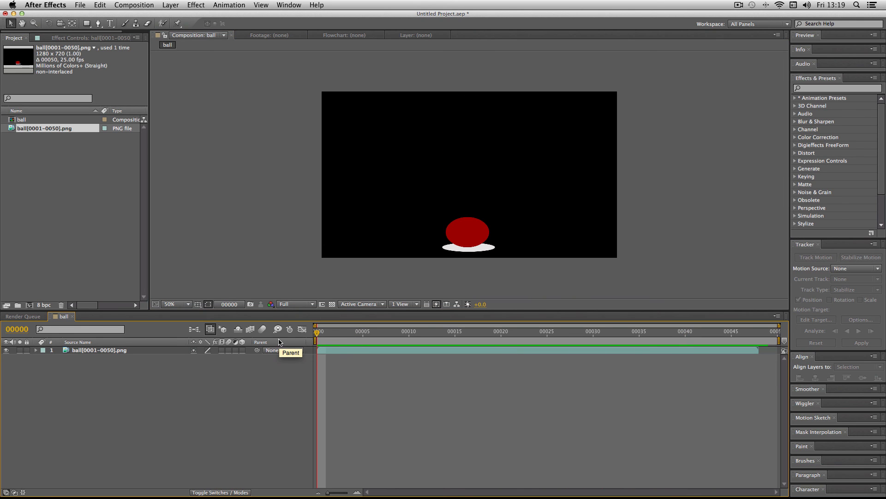